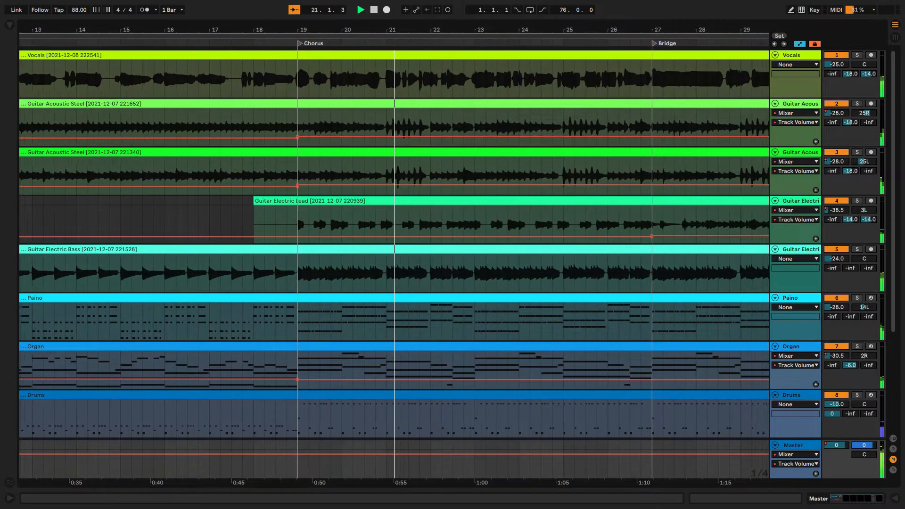
scroll(right, 3)
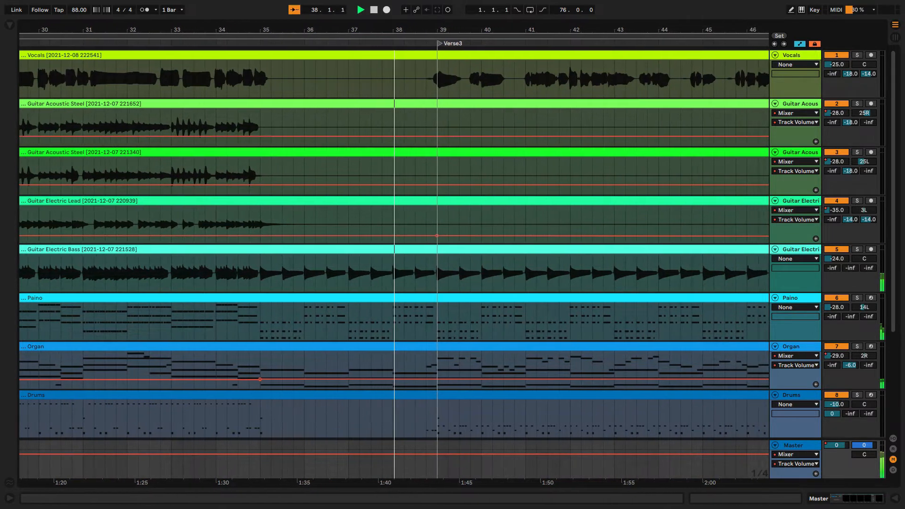
scroll(right, 3)
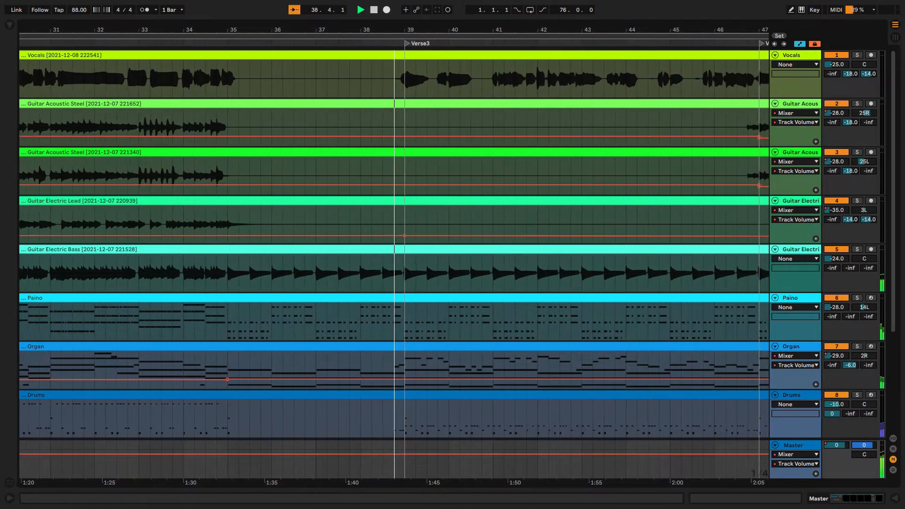